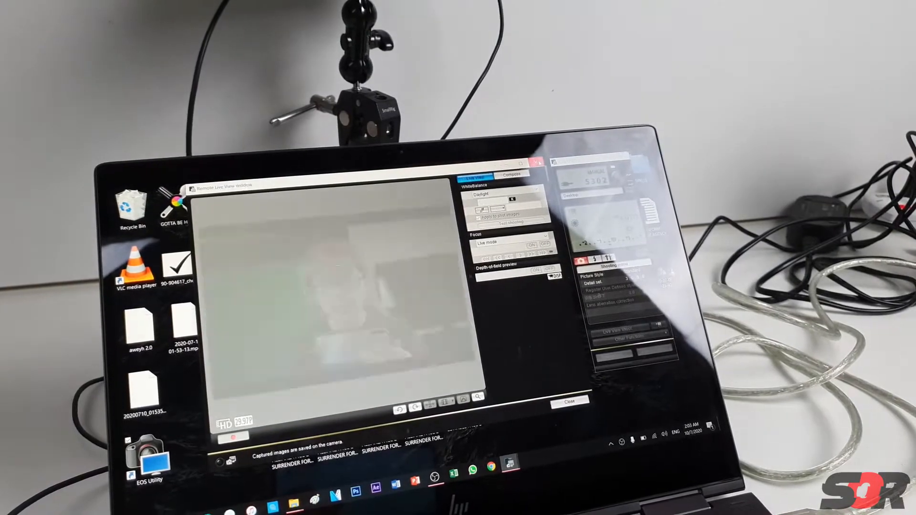
Close EOS Utility's Remote Live View window.
click(567, 400)
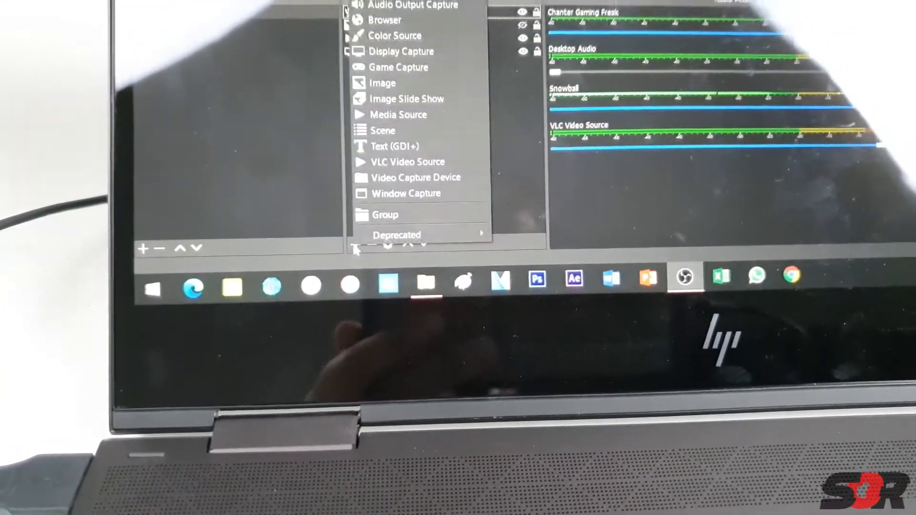
Add a Video Capture Device source named 'canon'.
click(417, 177)
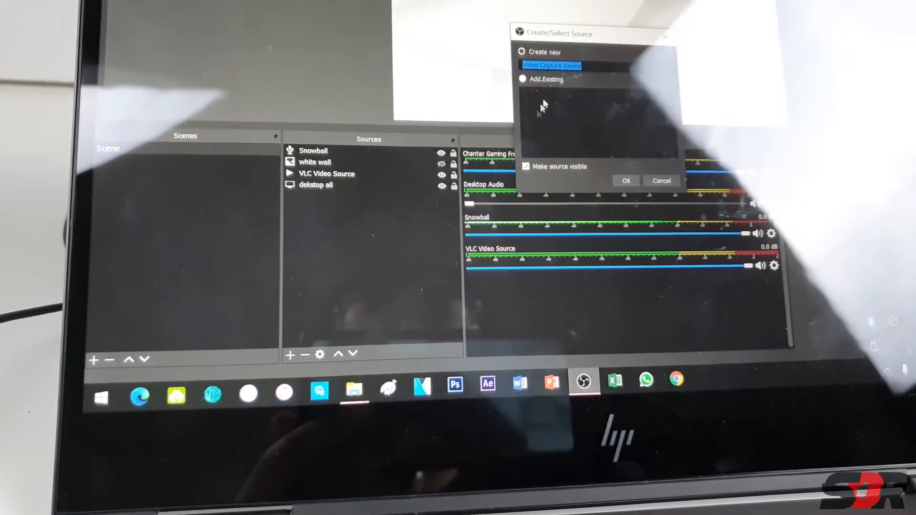
text(canon)
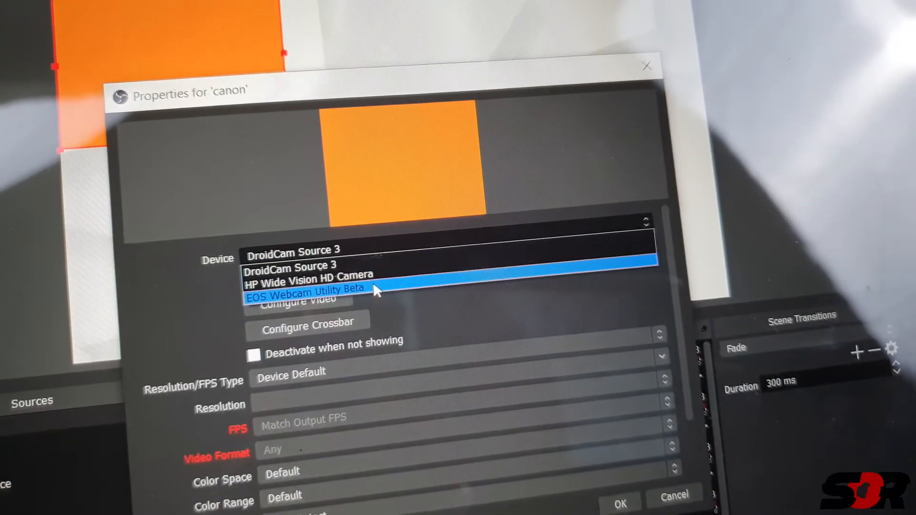
Select EOS Webcam Utility Beta as the 'canon' source's device.
click(306, 288)
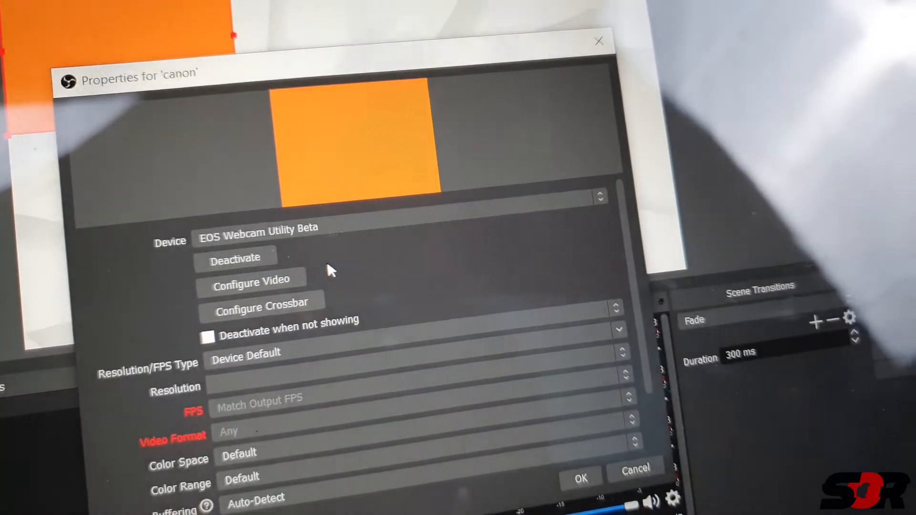